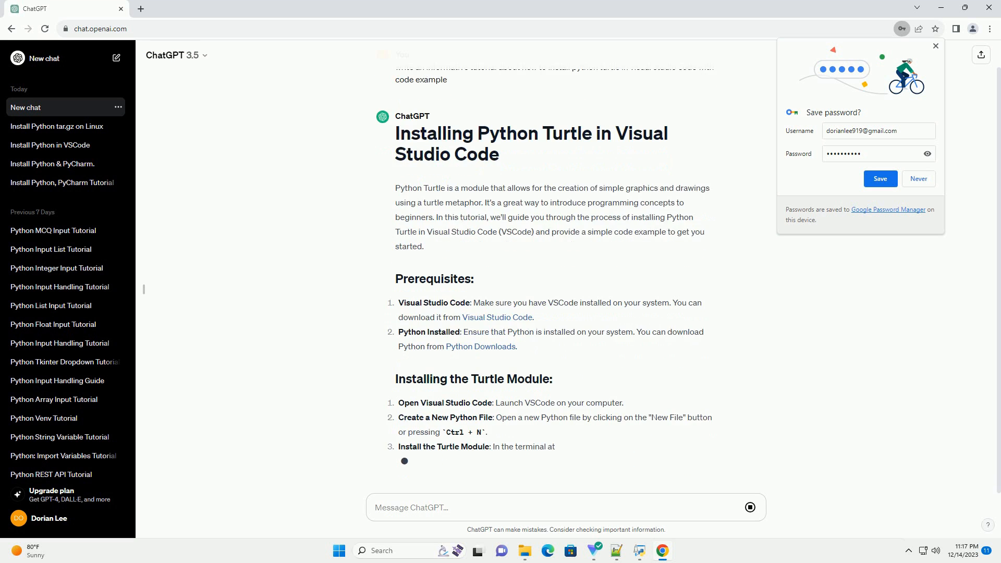
{"action": "scroll", "scroll_direction": "down", "scroll_amount": 3}
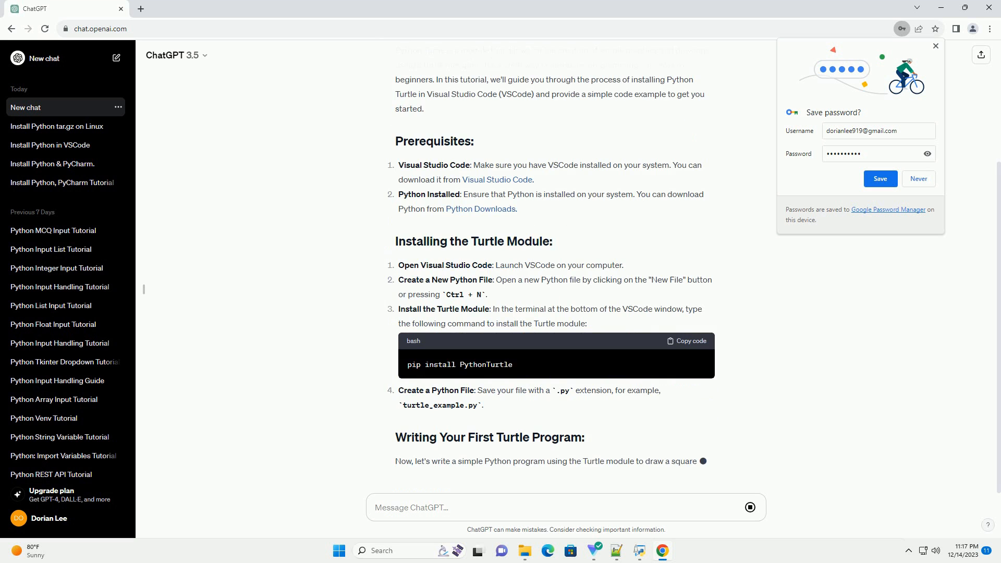
{"action": "scroll", "scroll_direction": "down", "scroll_amount": 3}
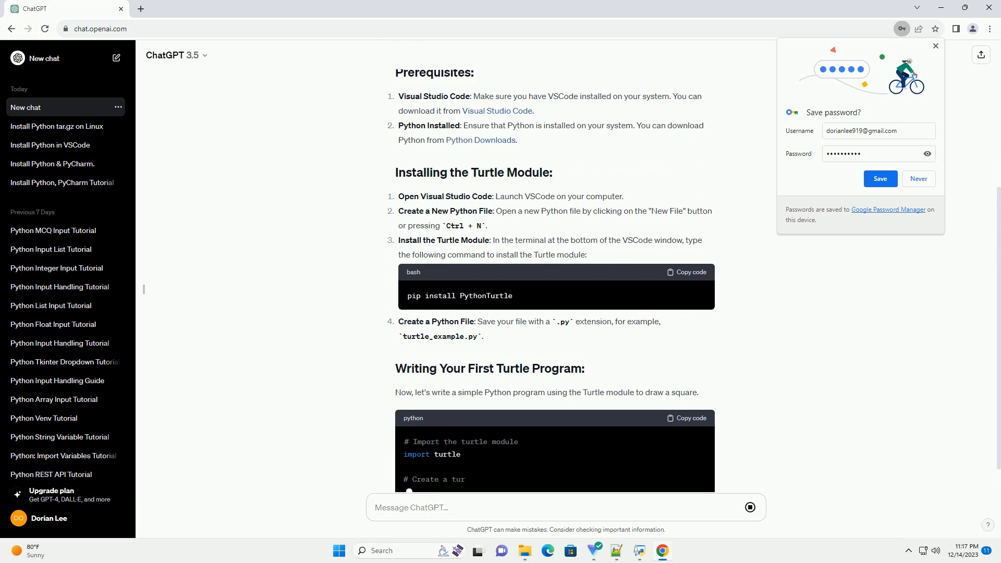
{"action": "scroll", "scroll_direction": "down", "scroll_amount": 3}
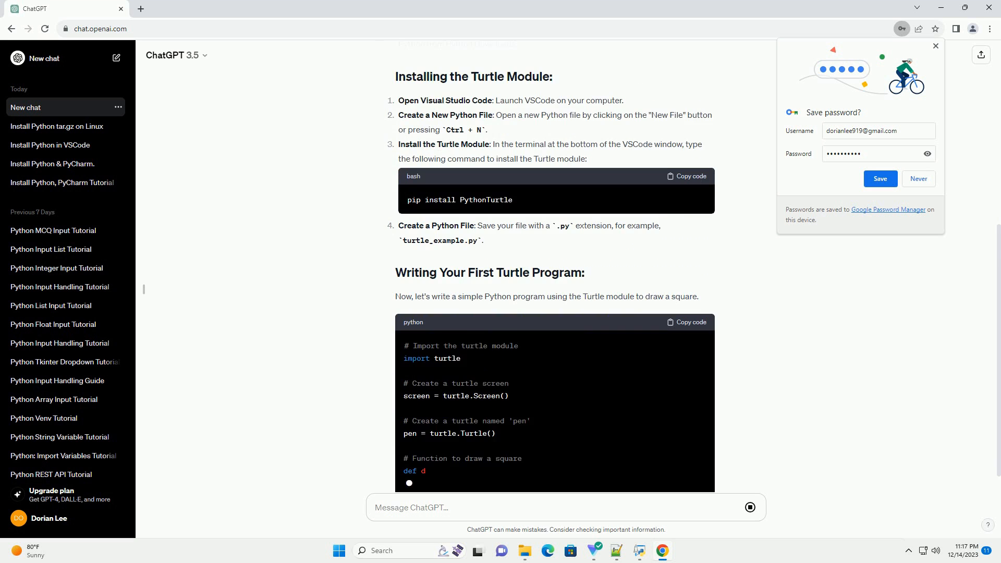
{"action": "scroll", "scroll_direction": "down", "scroll_amount": 3}
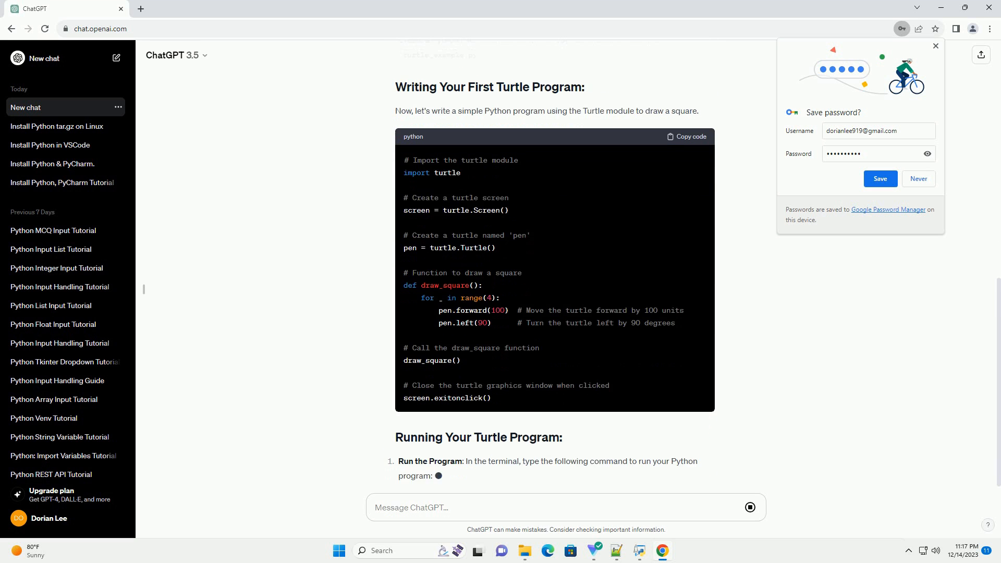
{"action": "scroll", "scroll_direction": "down", "scroll_amount": 3}
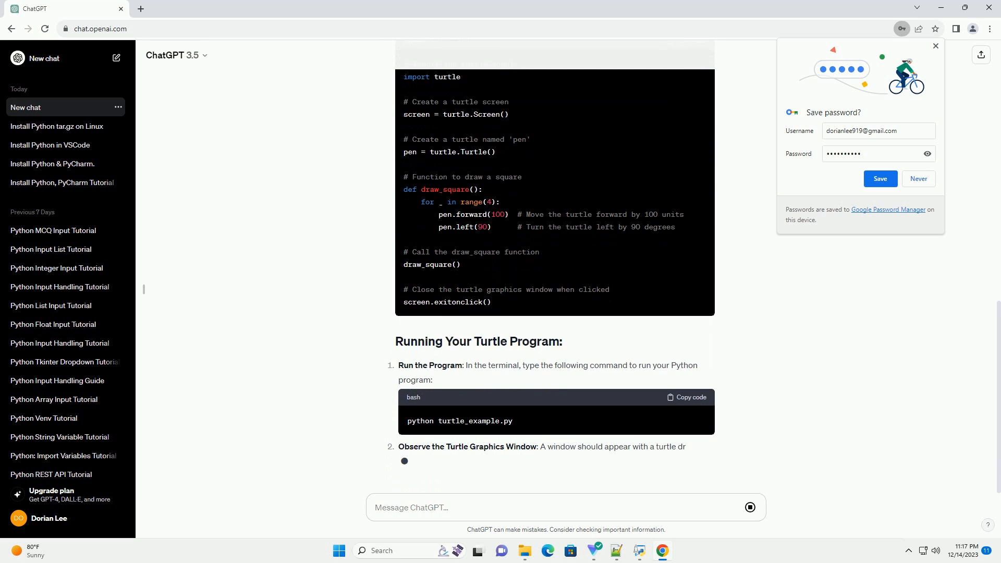